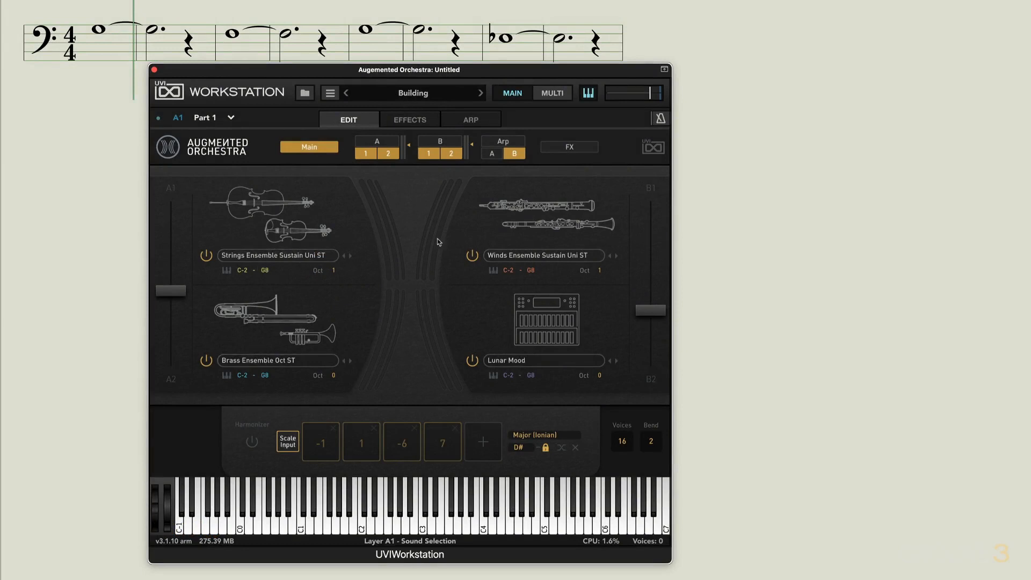
Enable the harmonizer and power off layers B2 (Lunar Mood) and B1 (Winds Ensemble).
click(544, 360)
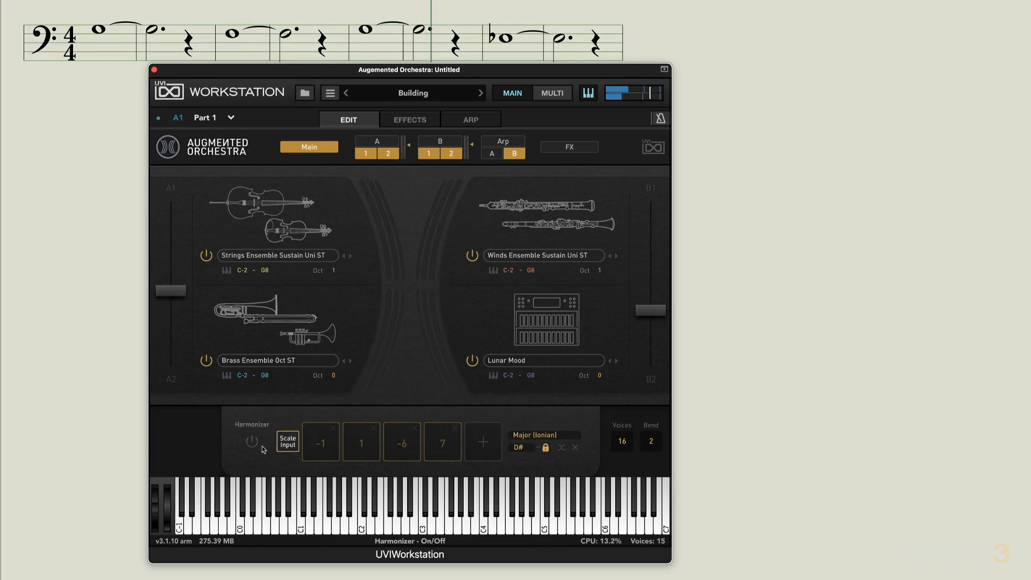
click(251, 442)
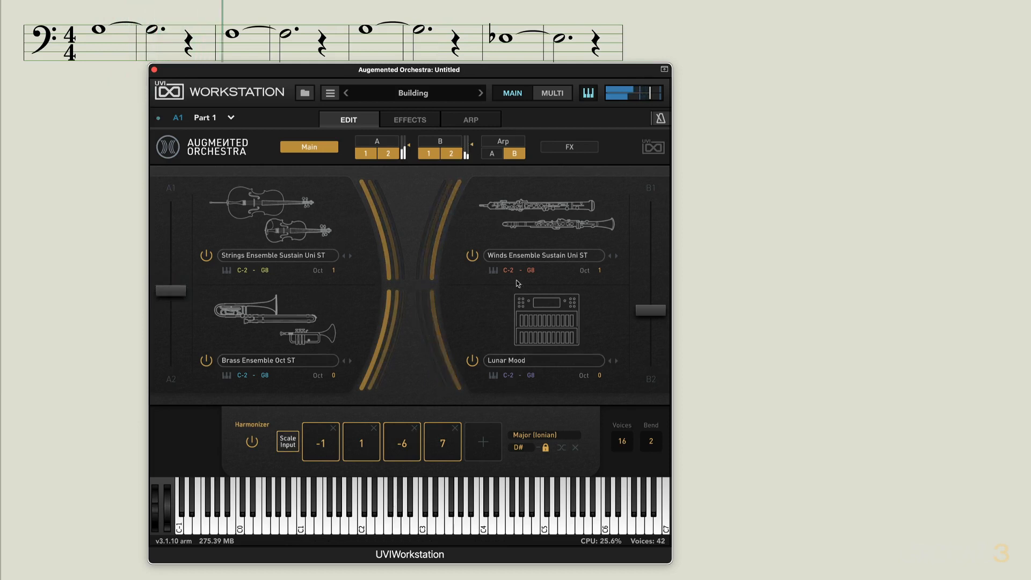
click(471, 256)
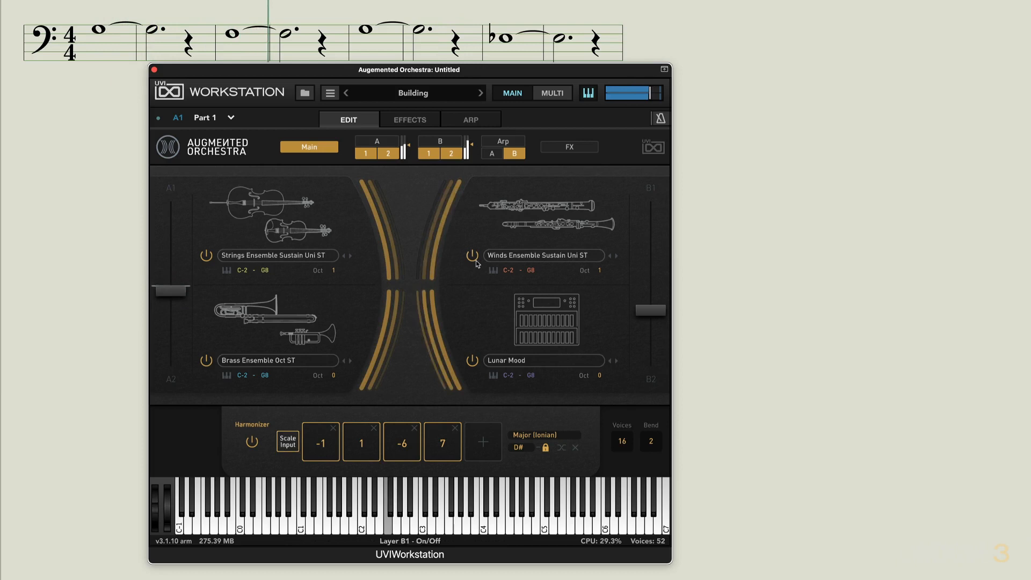
click(472, 255)
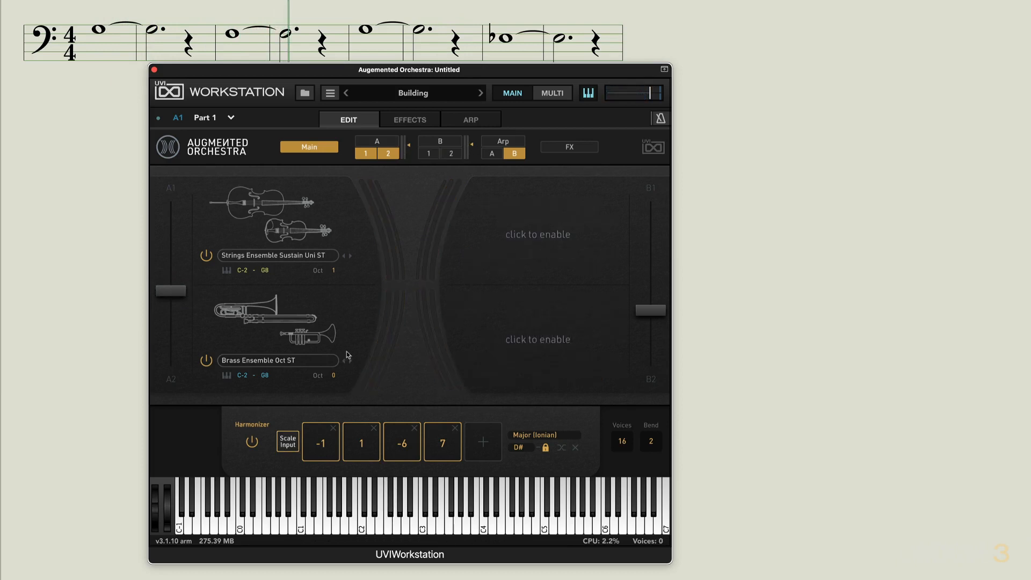
Power off the Brass Ensemble (A2) and Strings Ensemble (A1) layers.
click(387, 154)
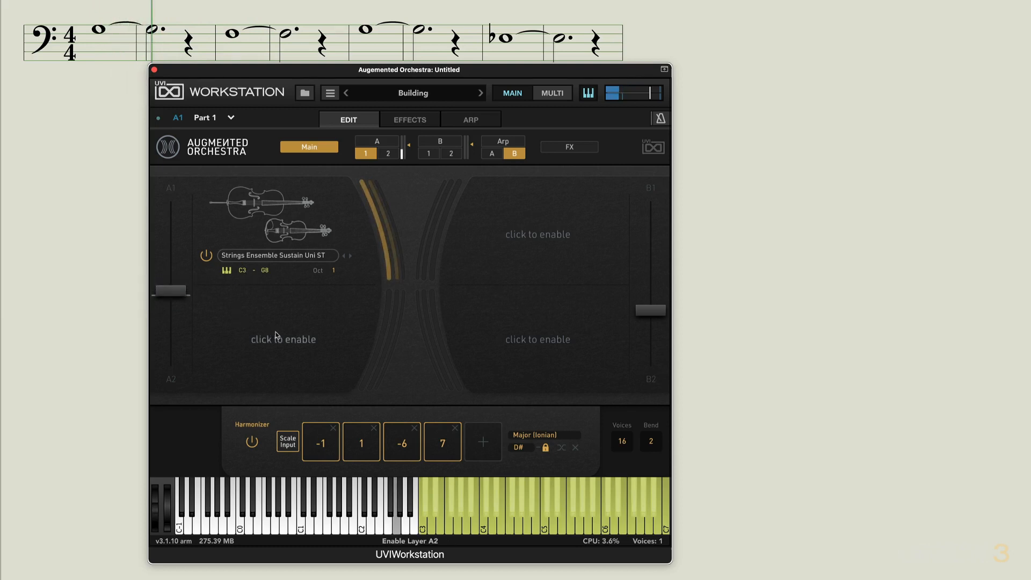
click(283, 339)
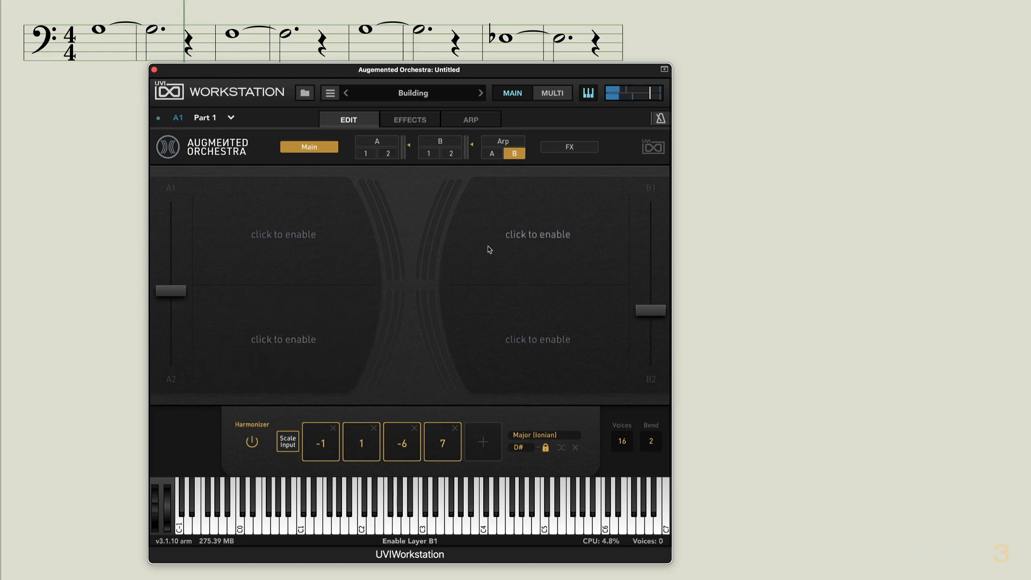
Re-enable Winds Ensemble Sustain Uni ST on B1 and nudge its gain in the B editor.
click(537, 234)
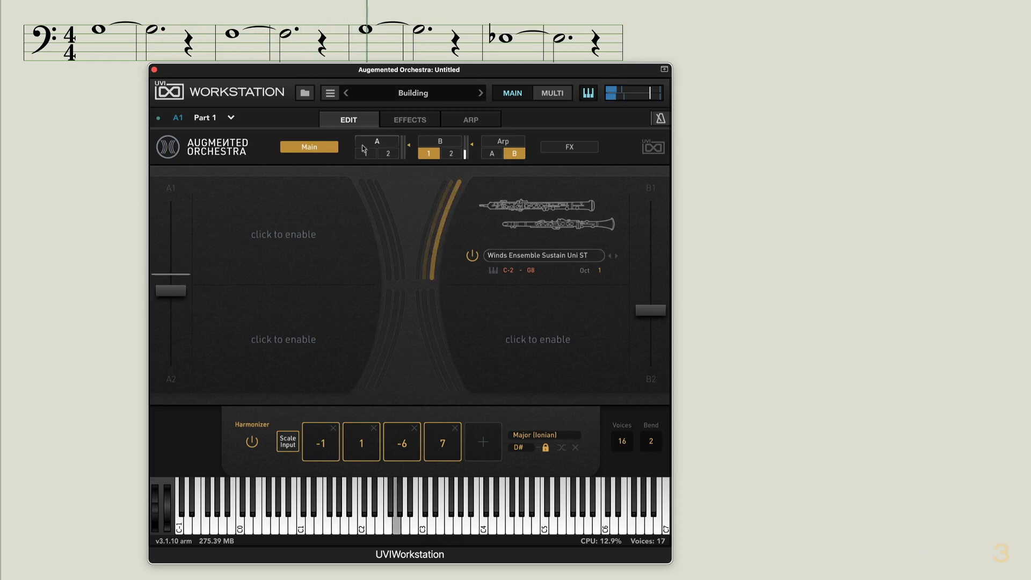
click(428, 153)
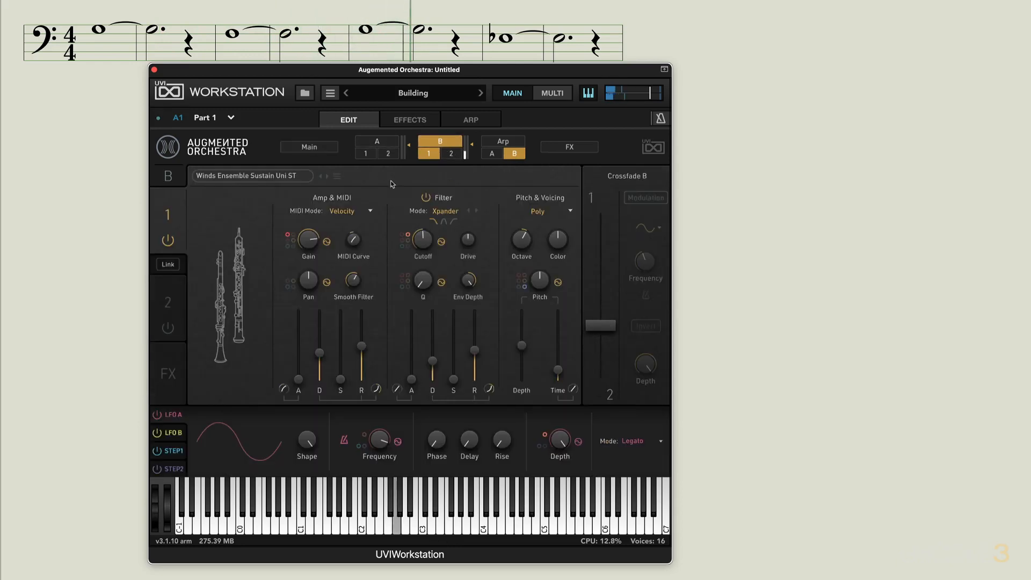
drag(308, 238, 308, 234)
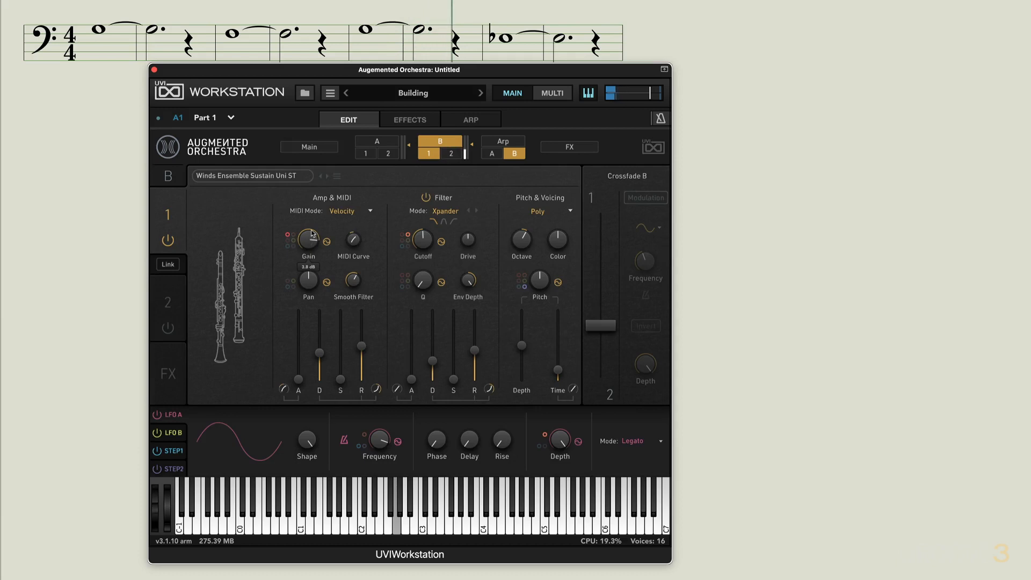
mouse_move(378, 144)
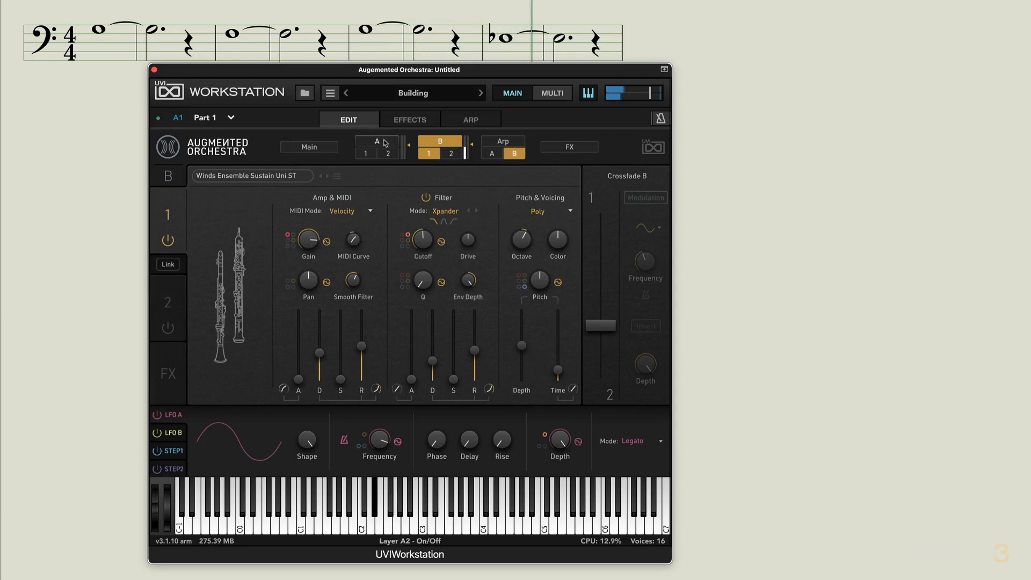
click(308, 147)
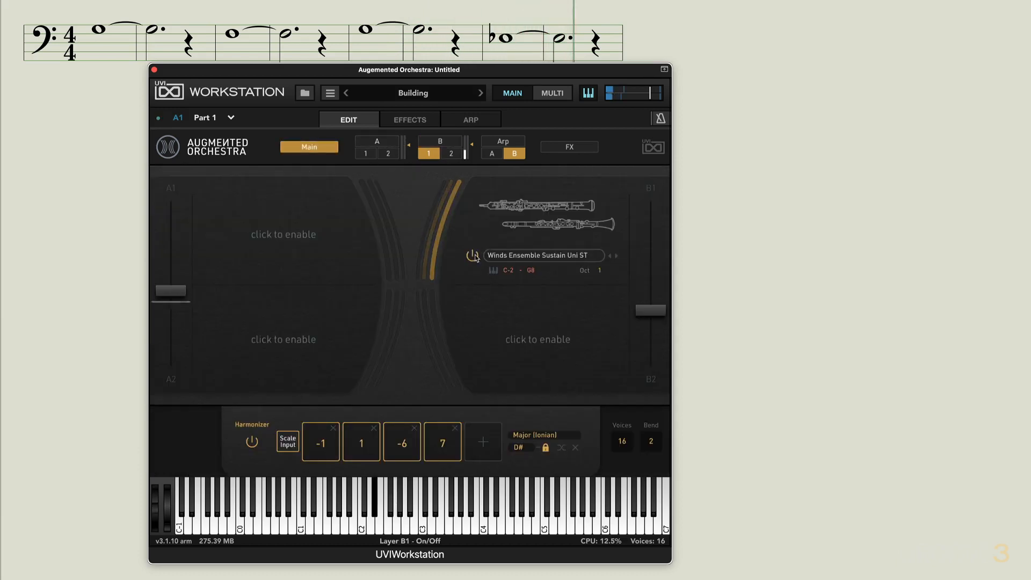
Power the Lunar Mood and brass layers back on.
click(451, 153)
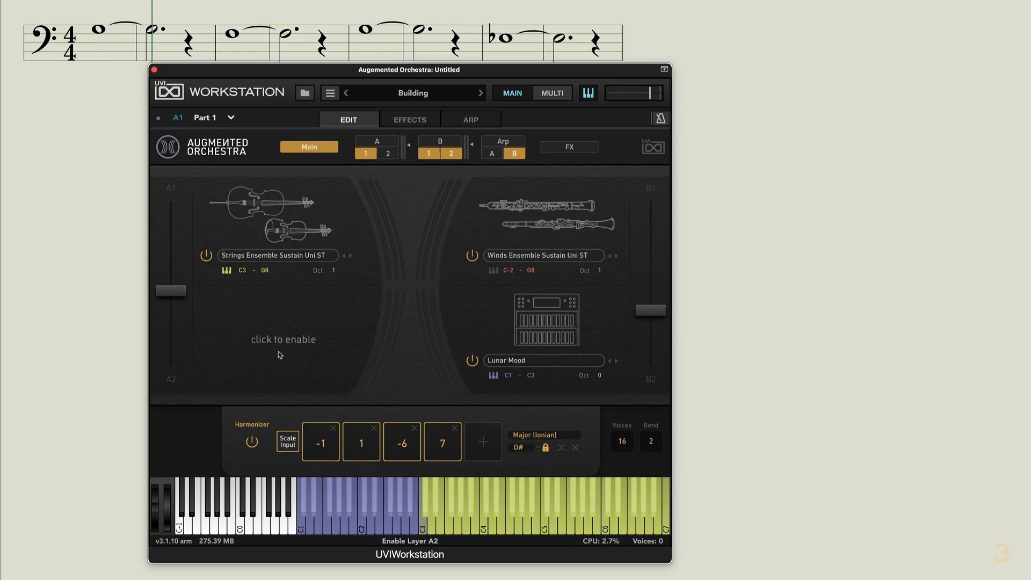
click(282, 340)
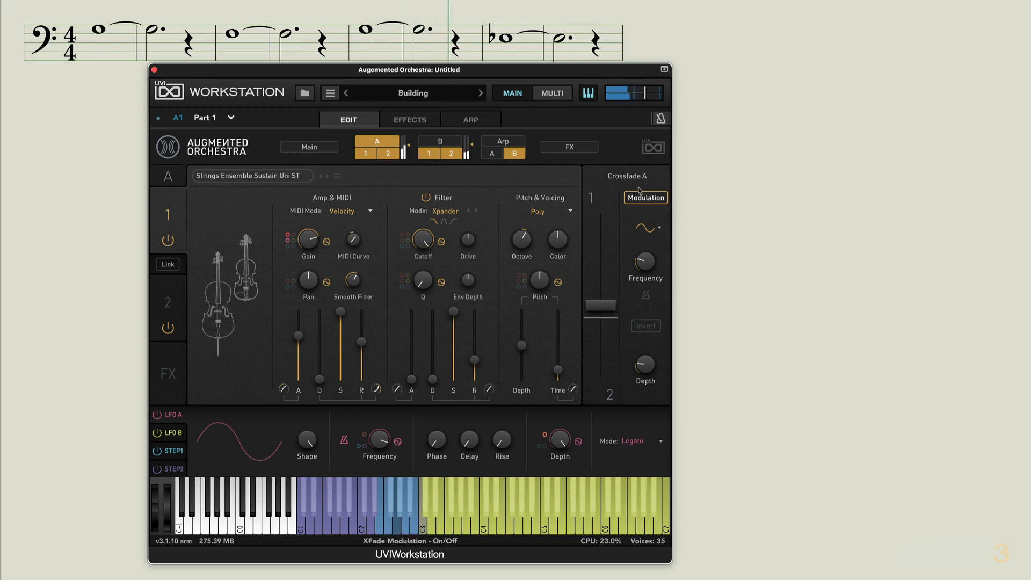
Enable tempo-synced Crossfade A modulation and shift the strings–brass balance to about 59/41.
click(660, 228)
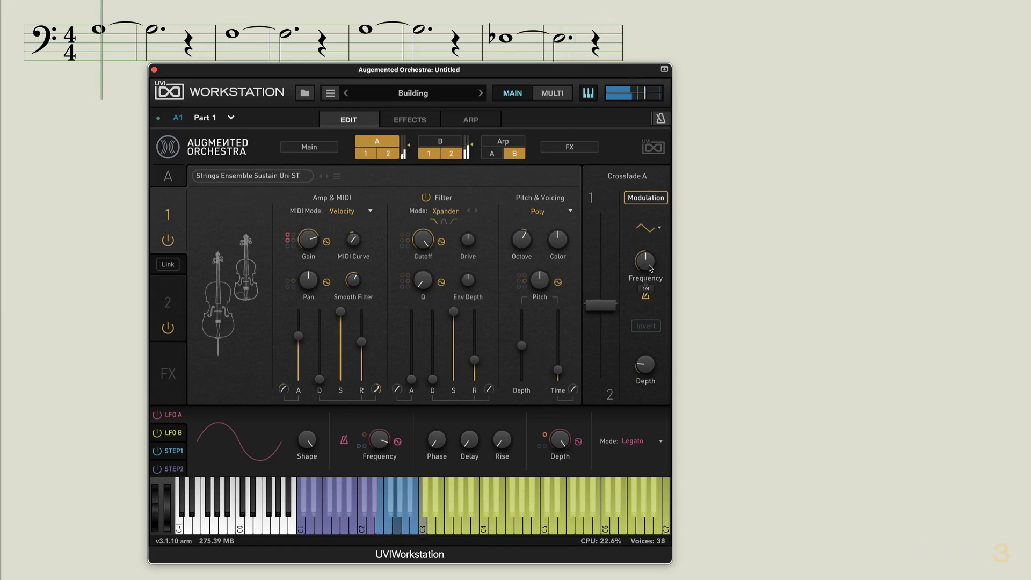
drag(599, 304, 599, 279)
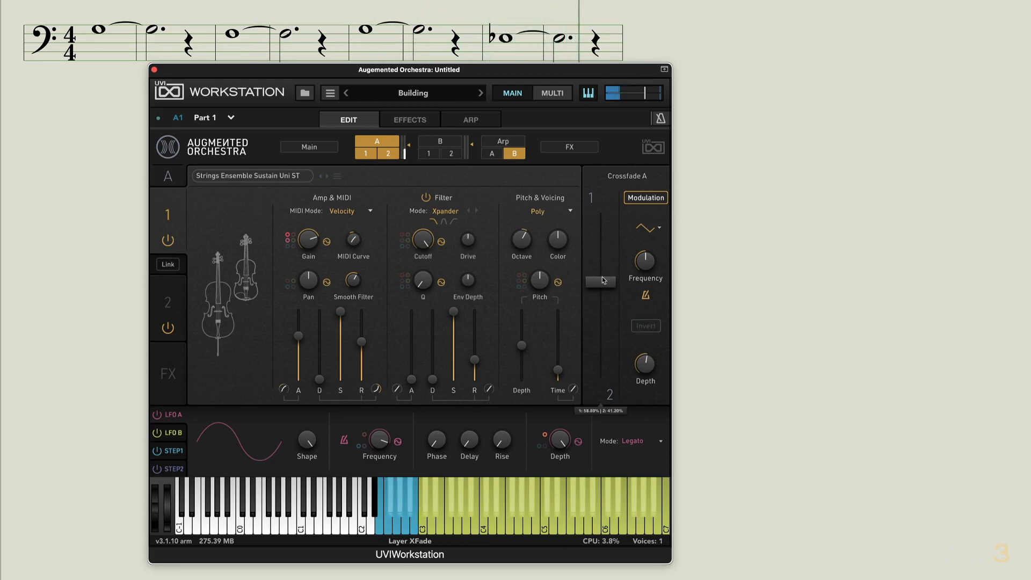
drag(600, 279, 600, 302)
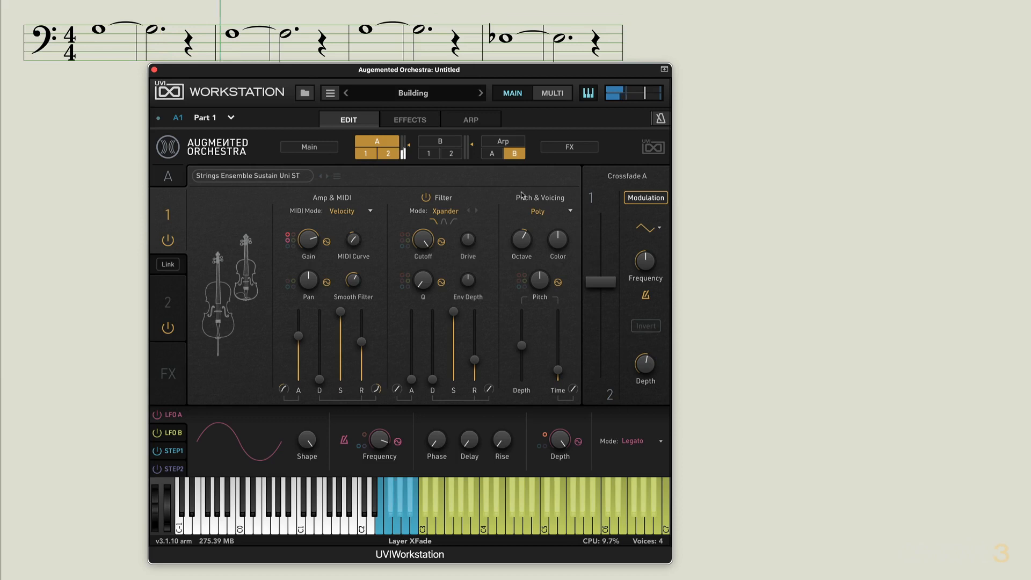
click(440, 141)
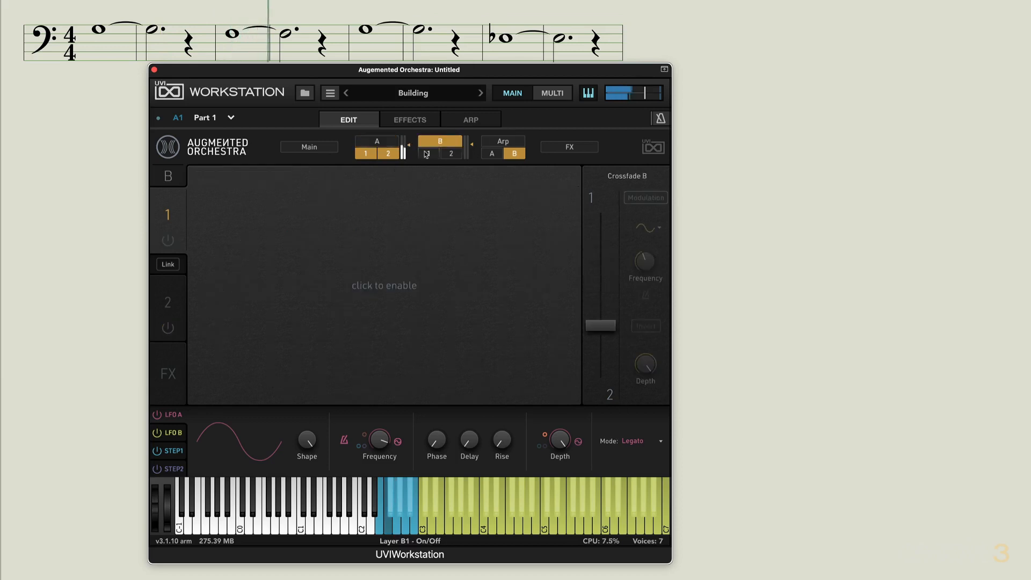
Re-enable layer B1, add tempo-synced Crossfade B modulation, and balance it about 57/43.
click(365, 153)
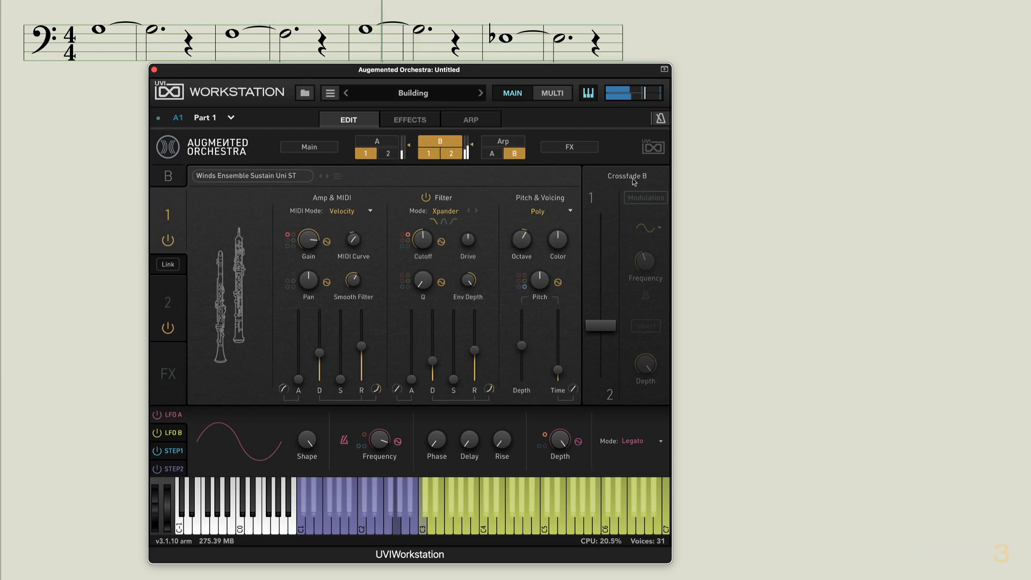
click(645, 197)
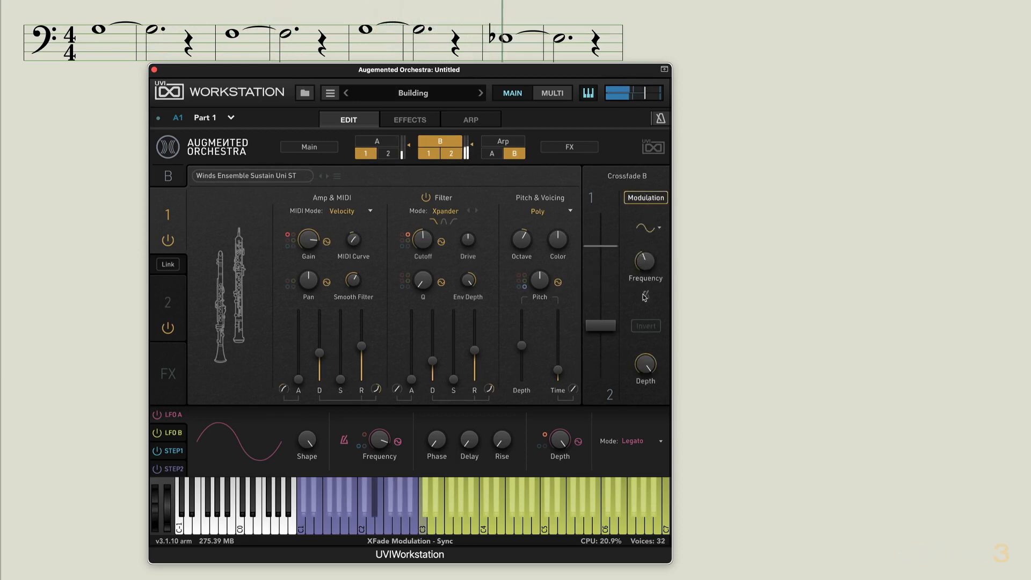
click(645, 262)
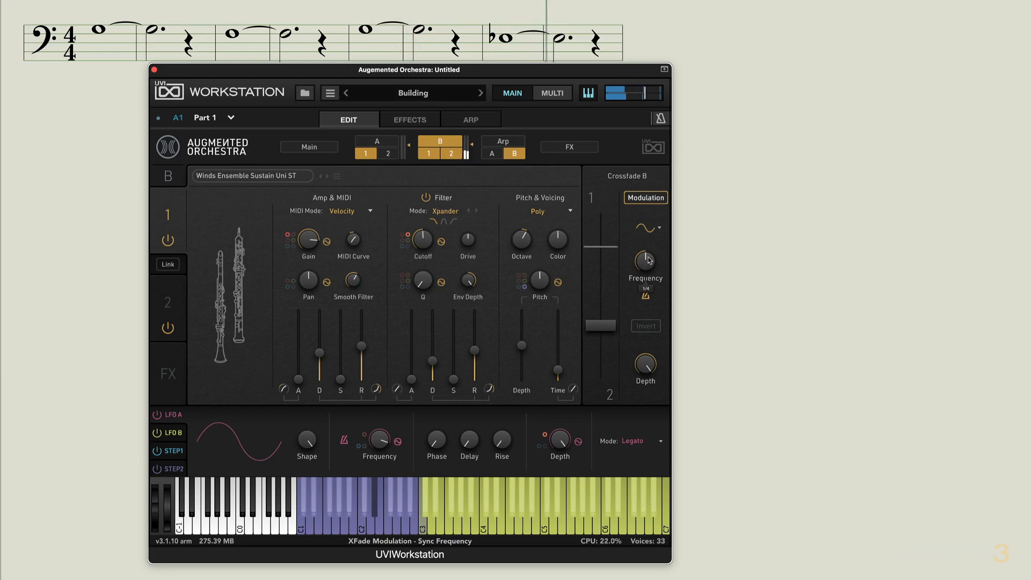
drag(644, 262, 645, 276)
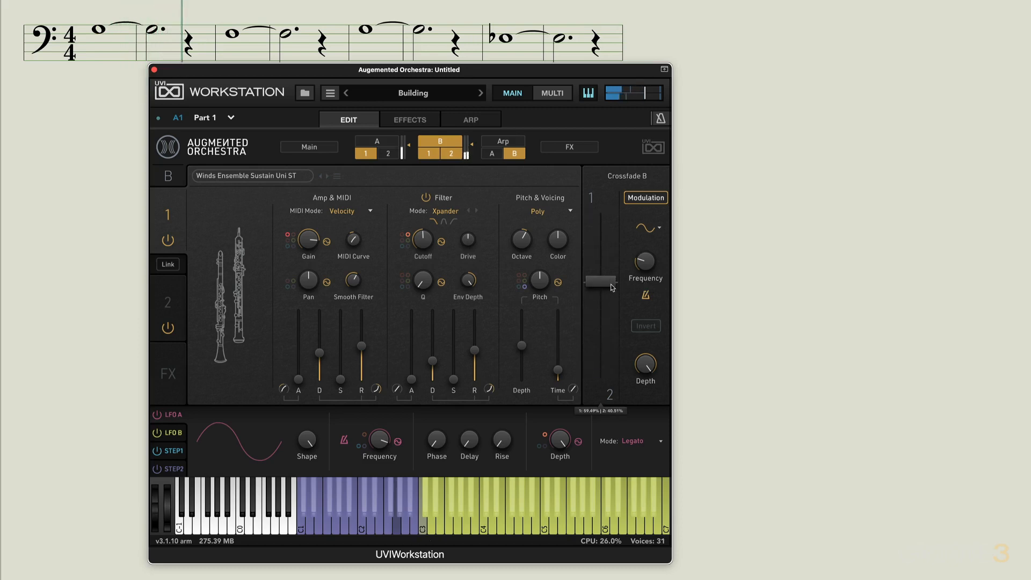
drag(599, 281, 600, 290)
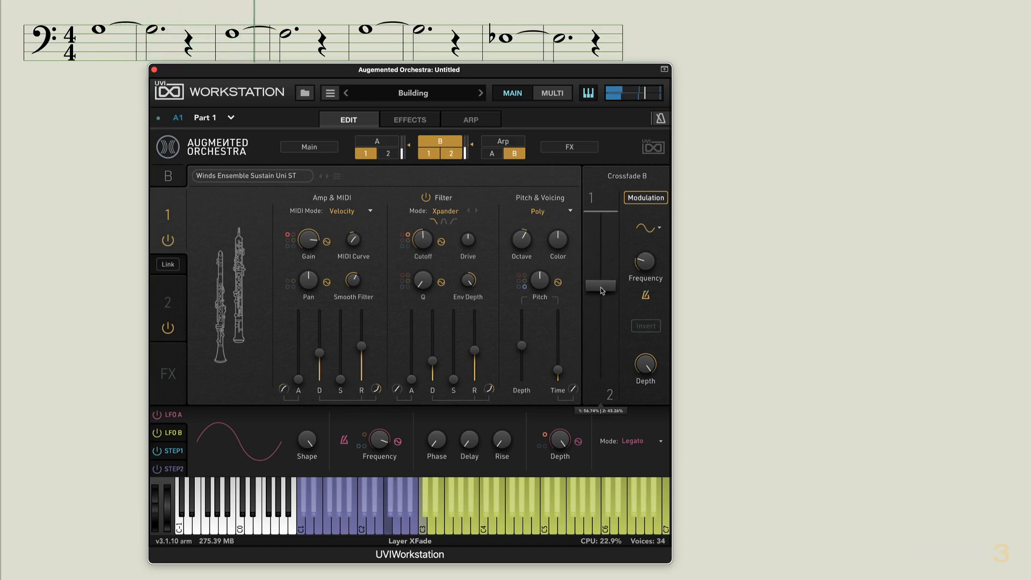
drag(599, 287, 600, 298)
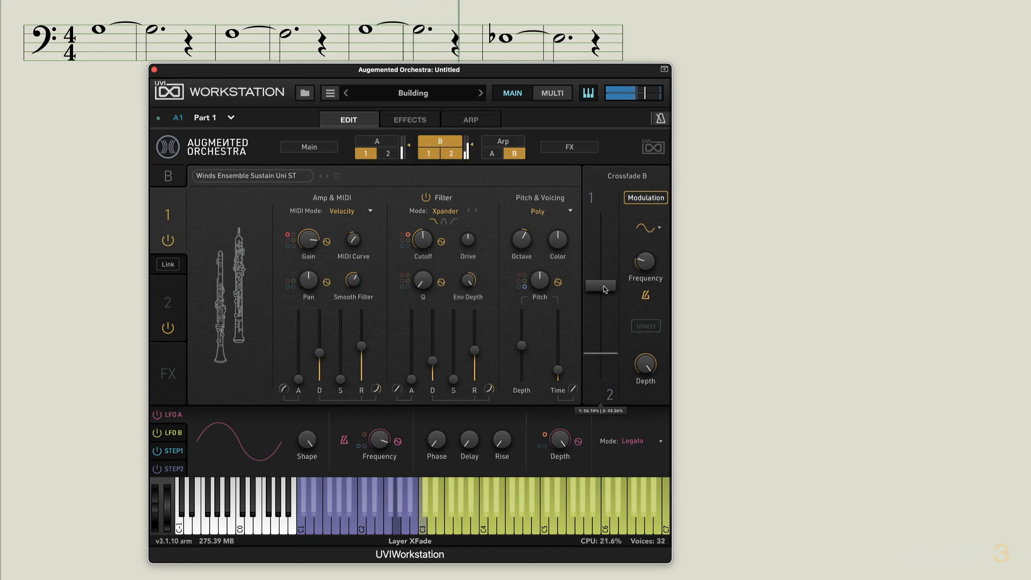
click(377, 141)
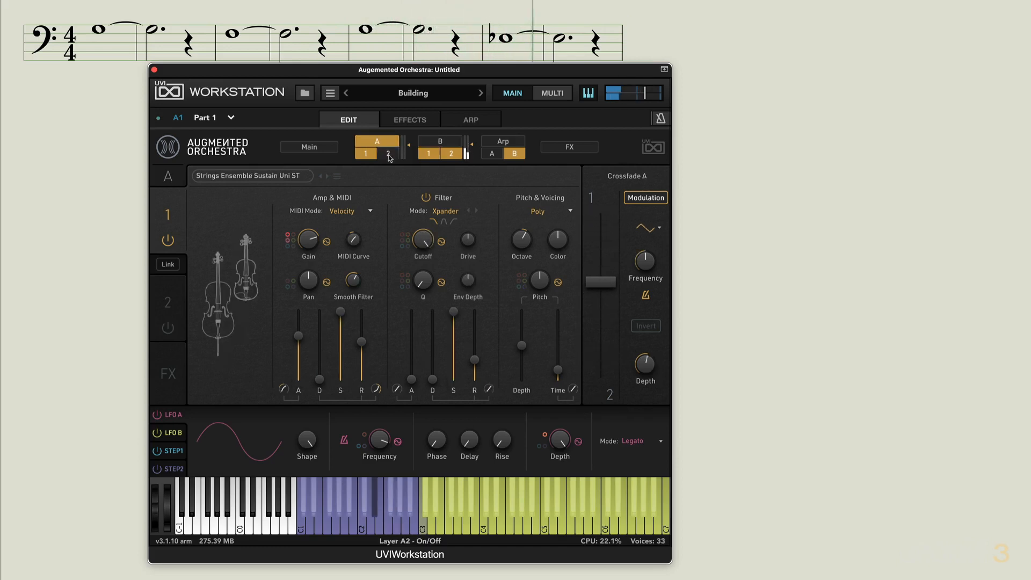
click(439, 142)
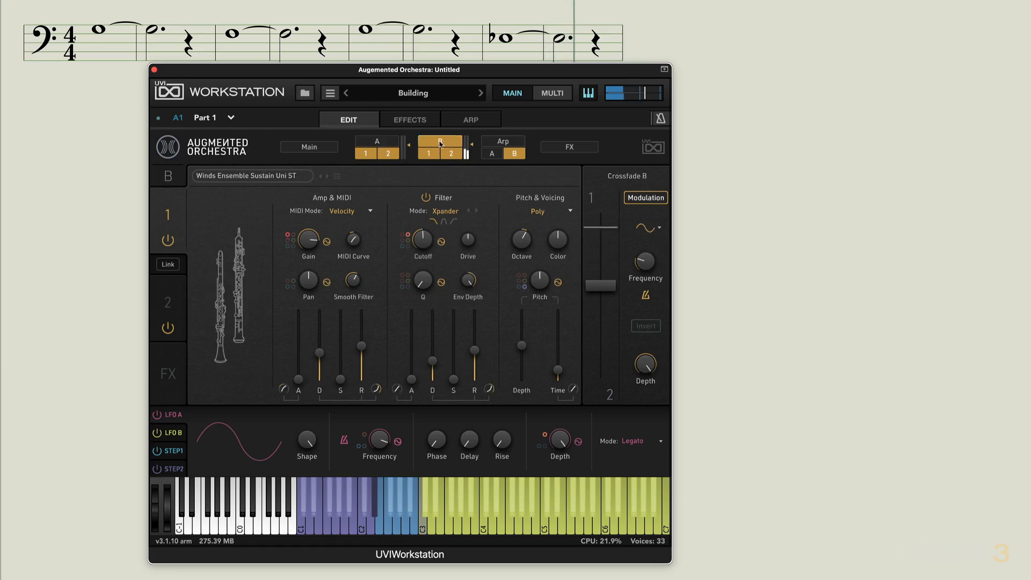
click(308, 147)
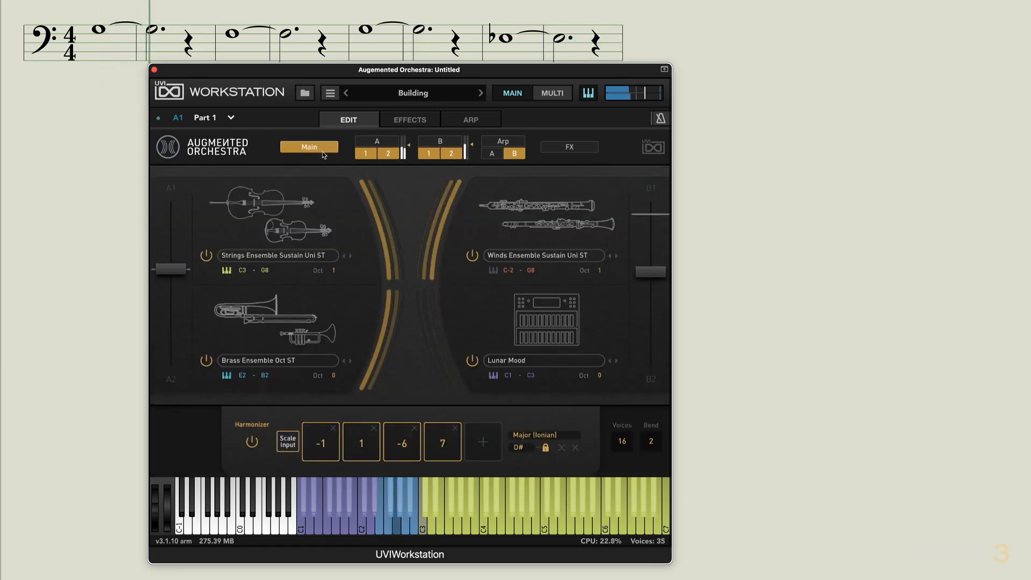
Pan the Brass Ensemble Oct ST layer to Right 56, checking Lunar Mood along the way.
click(377, 144)
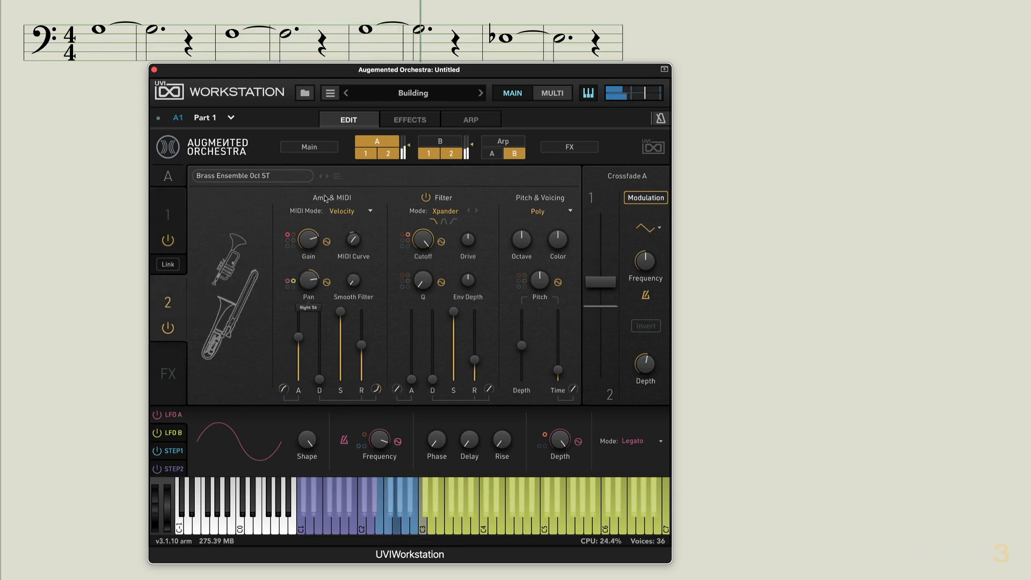
click(440, 142)
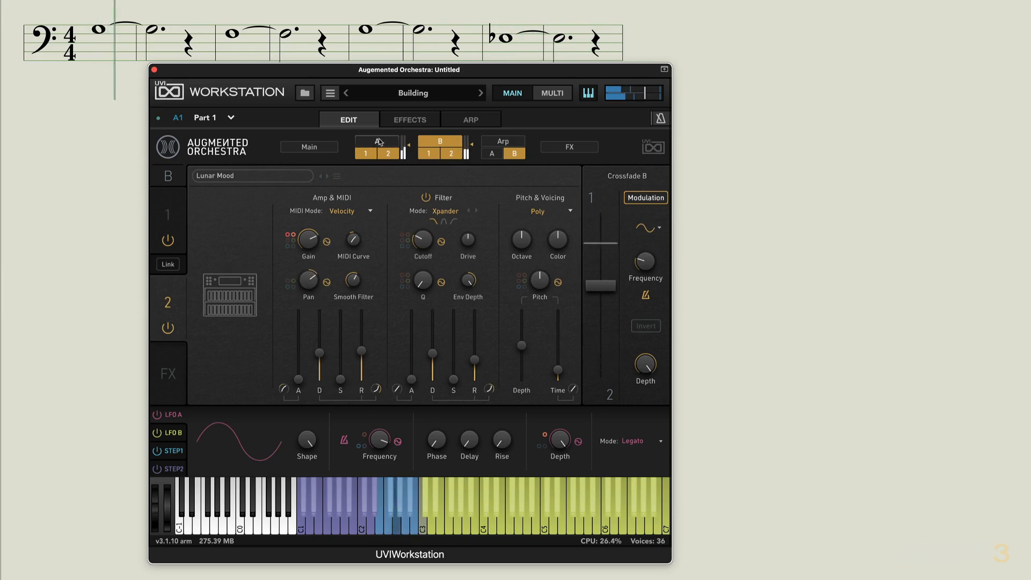
click(310, 147)
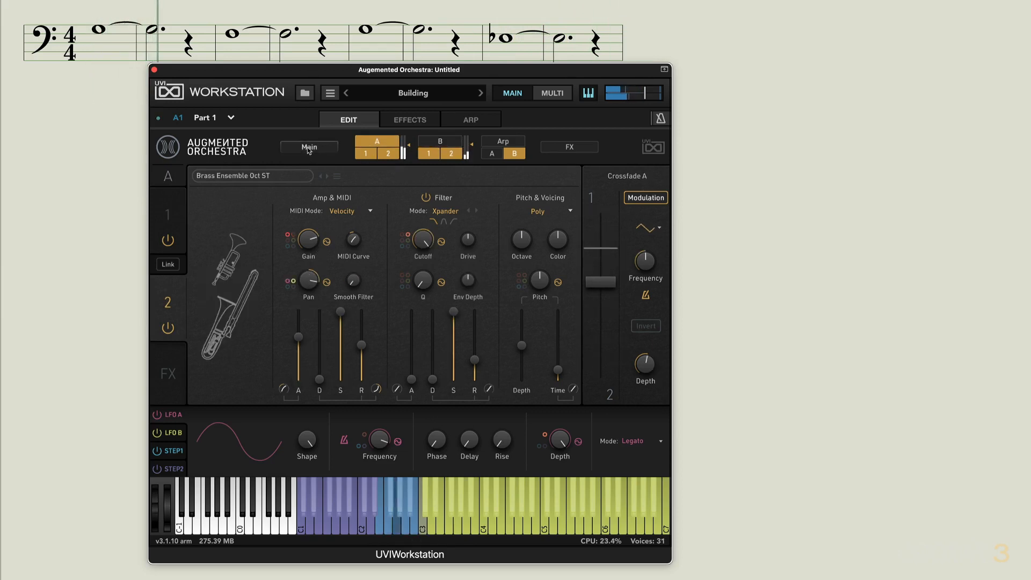
click(309, 146)
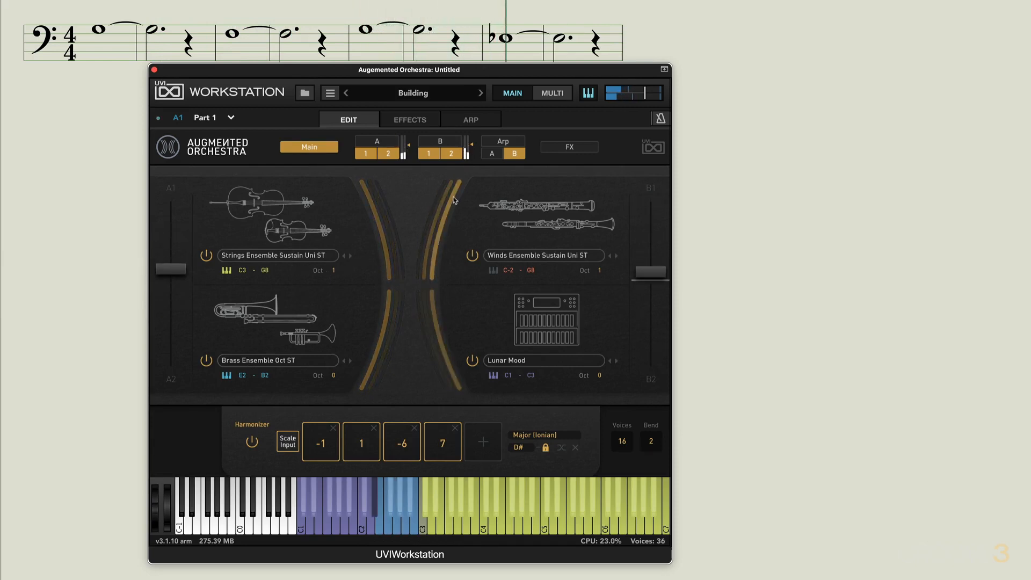
Turn on Arpeggiator B in Phraser mode with its step pattern.
click(503, 143)
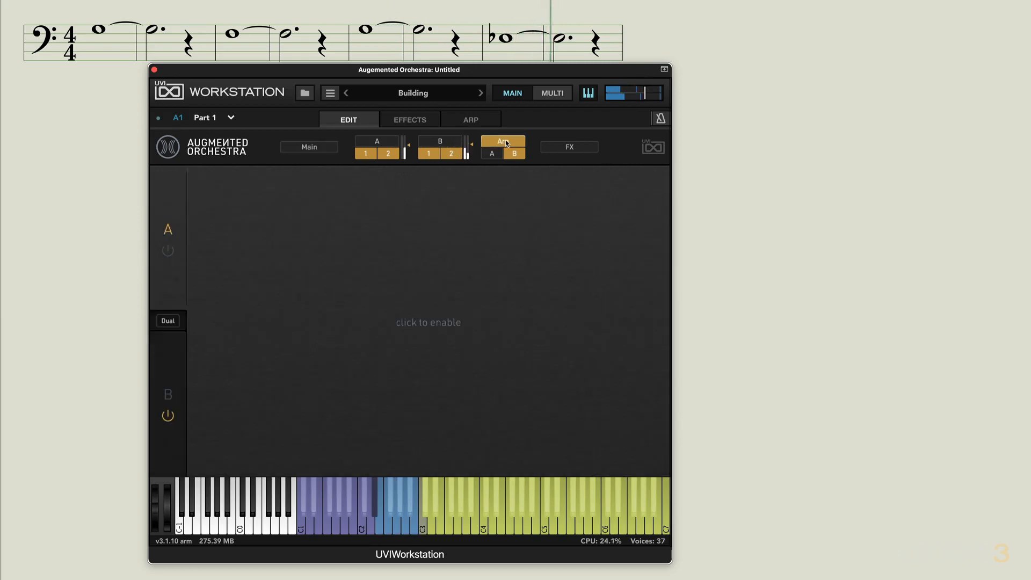
mouse_move(275, 247)
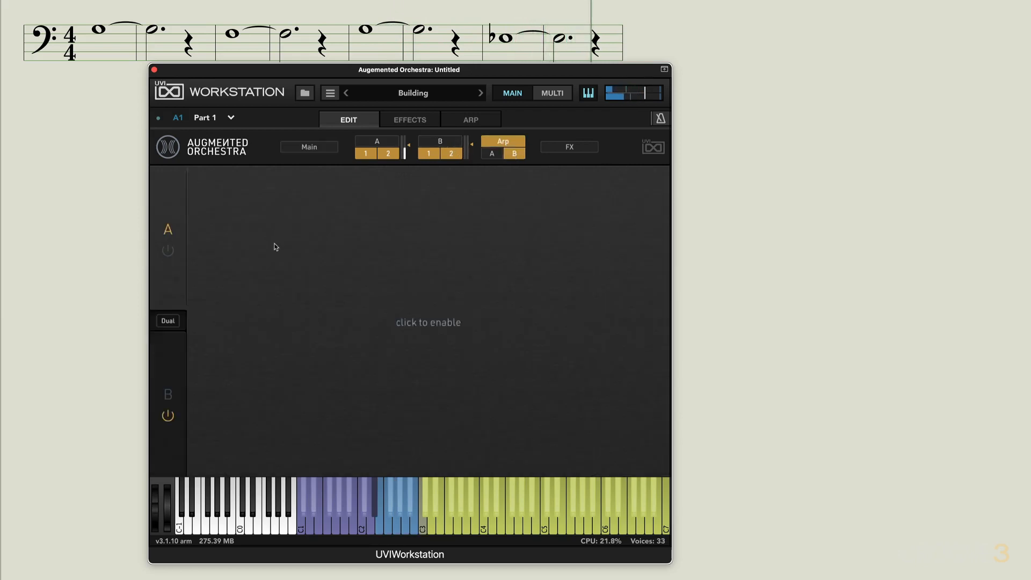
click(503, 144)
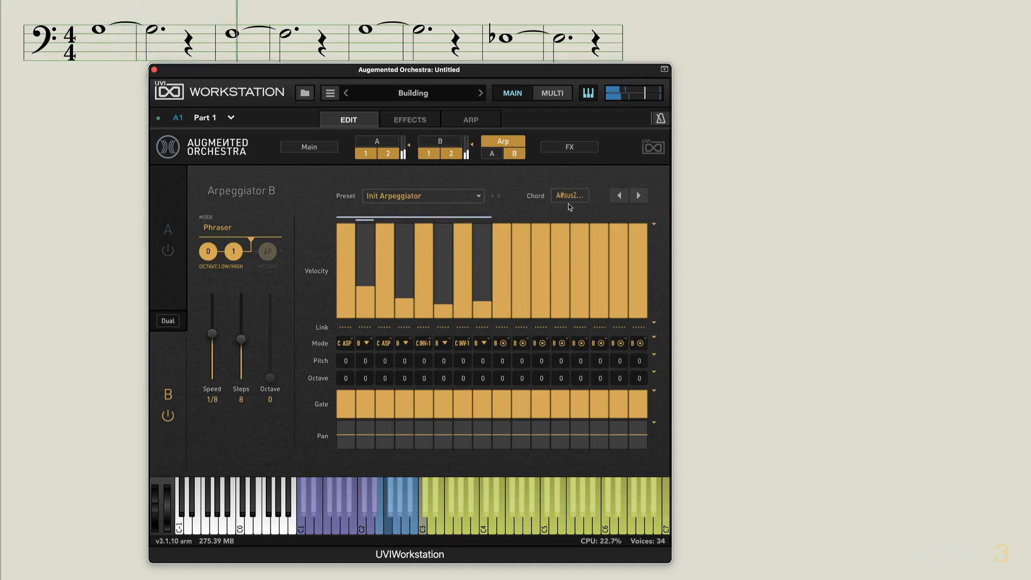
click(308, 147)
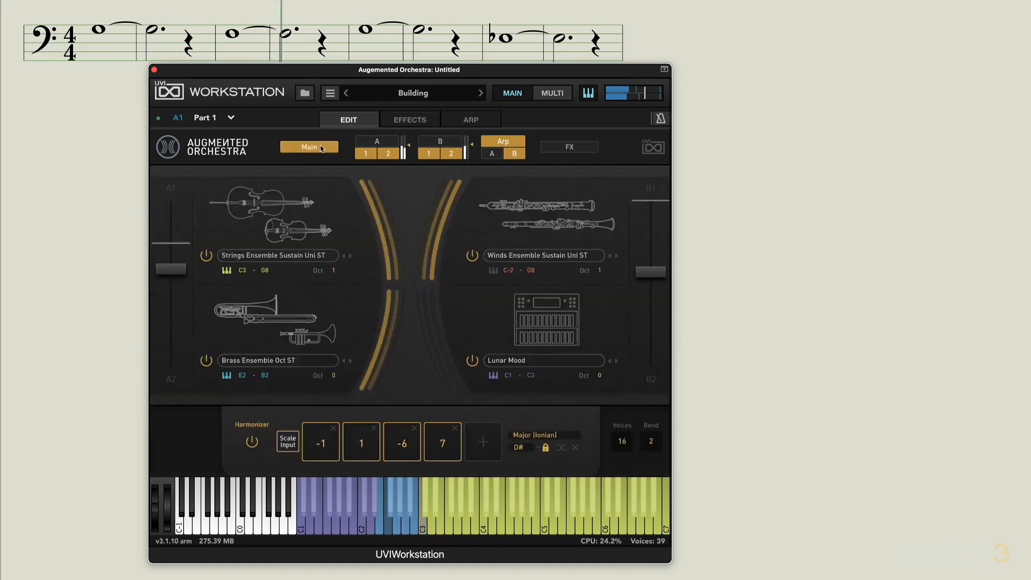